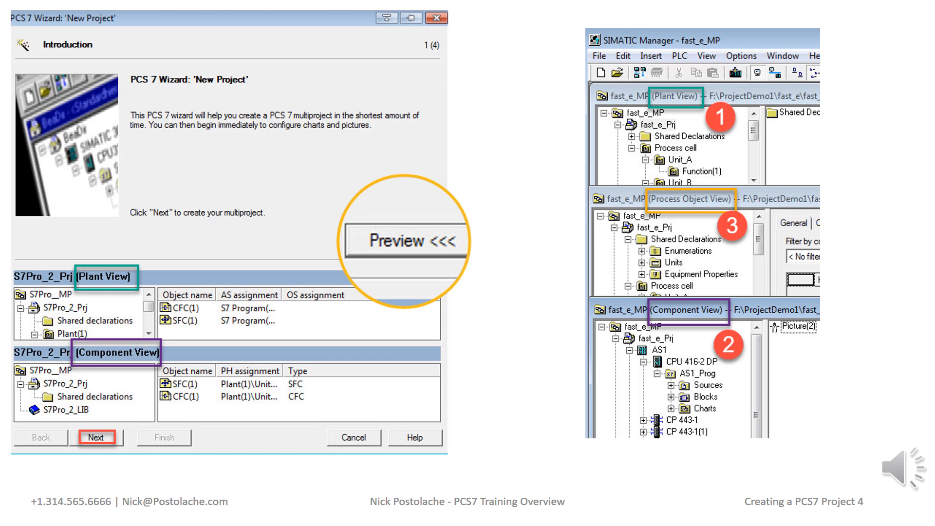
Advance from the wizard introduction slide to slide 5 on choosing the CPU
left_click(96, 438)
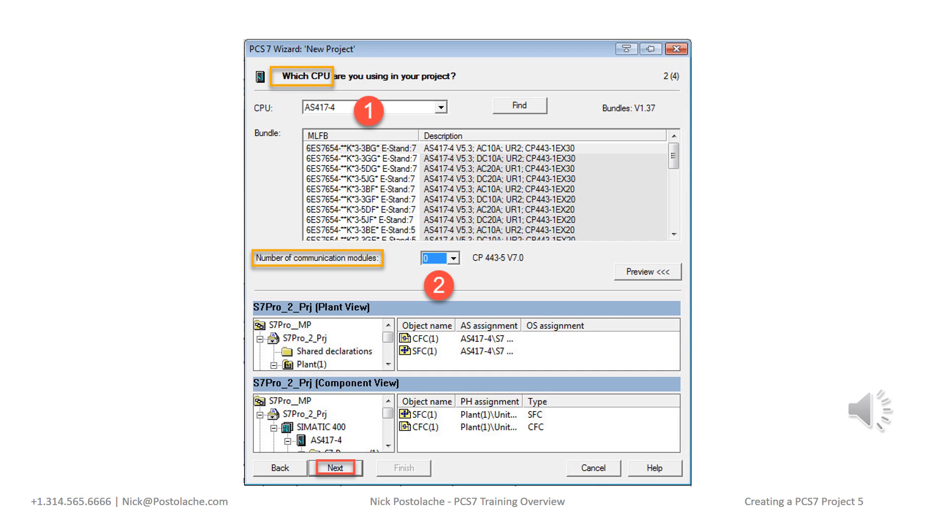
Advance to slide 6 on plant hierarchy levels, AS objects and OS objects
left_click(336, 467)
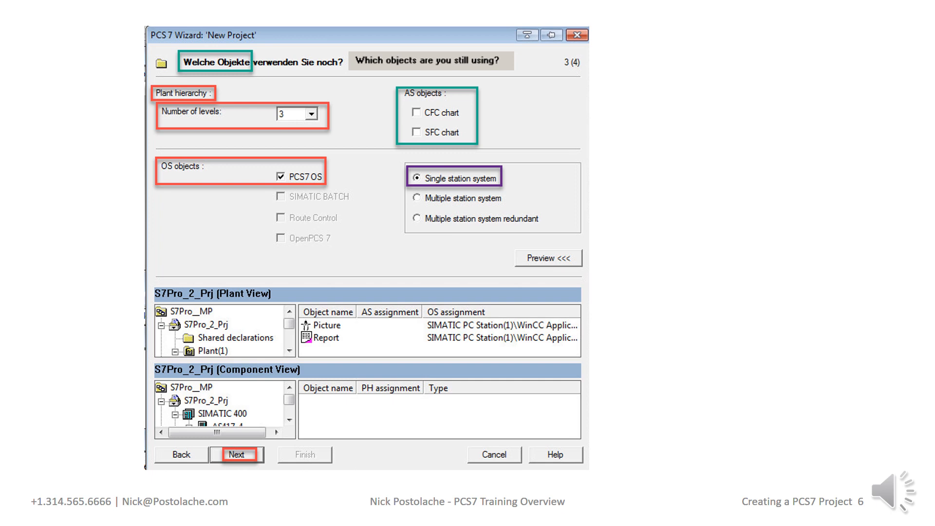
Advance past the storage-location slide to slide 8 showing the 30 Min Demo views
left_click(237, 455)
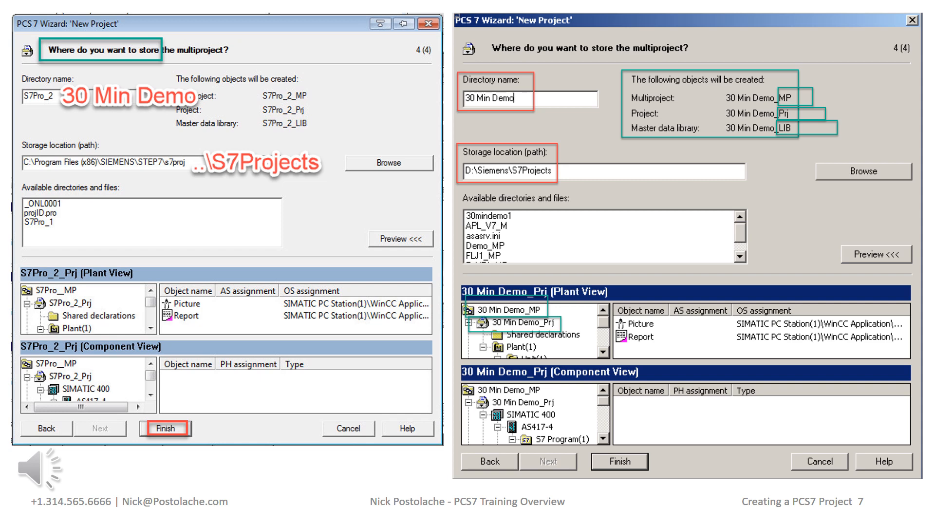
left_click(165, 428)
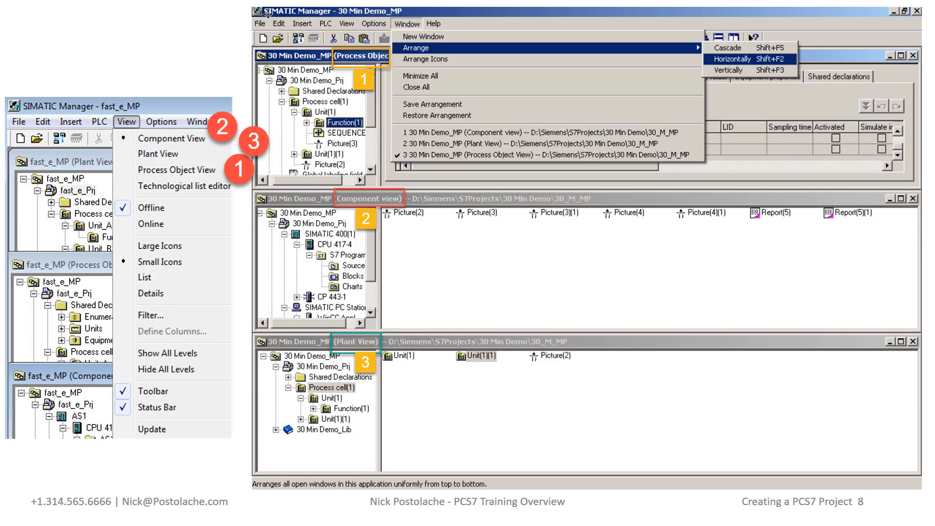